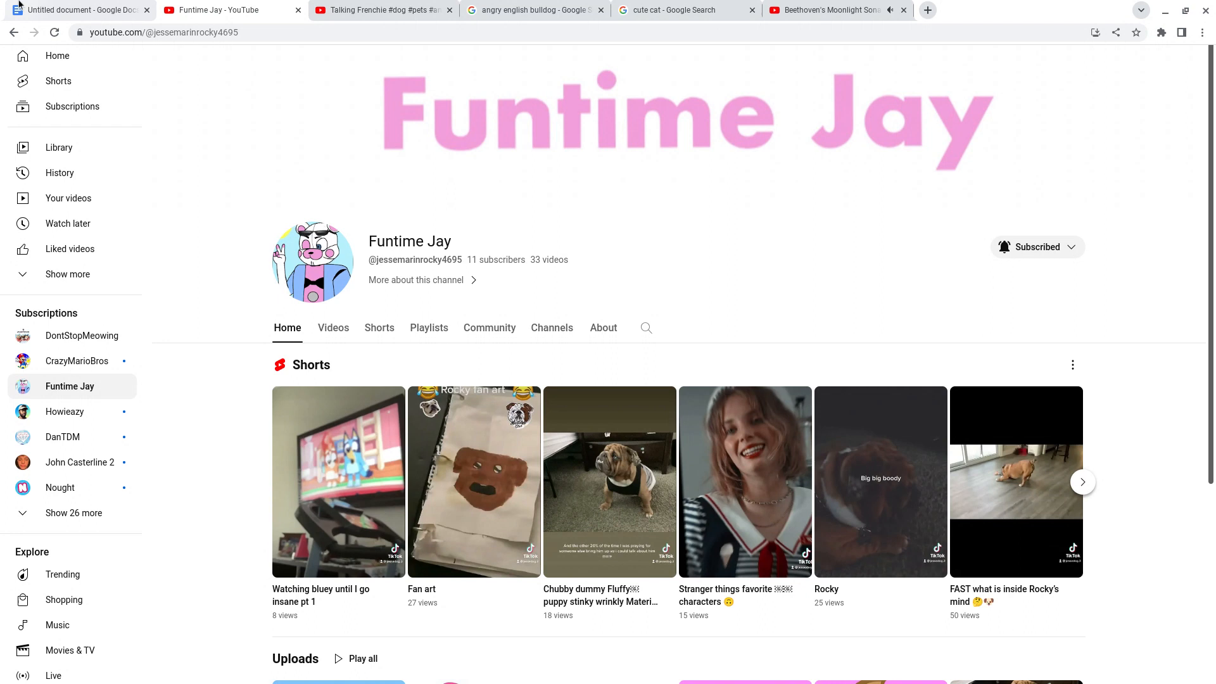
Switch to the Google Docs tab holding the German shepherd versus English bulldog list.
{"action": "left_click", "coordinate": [76, 10]}
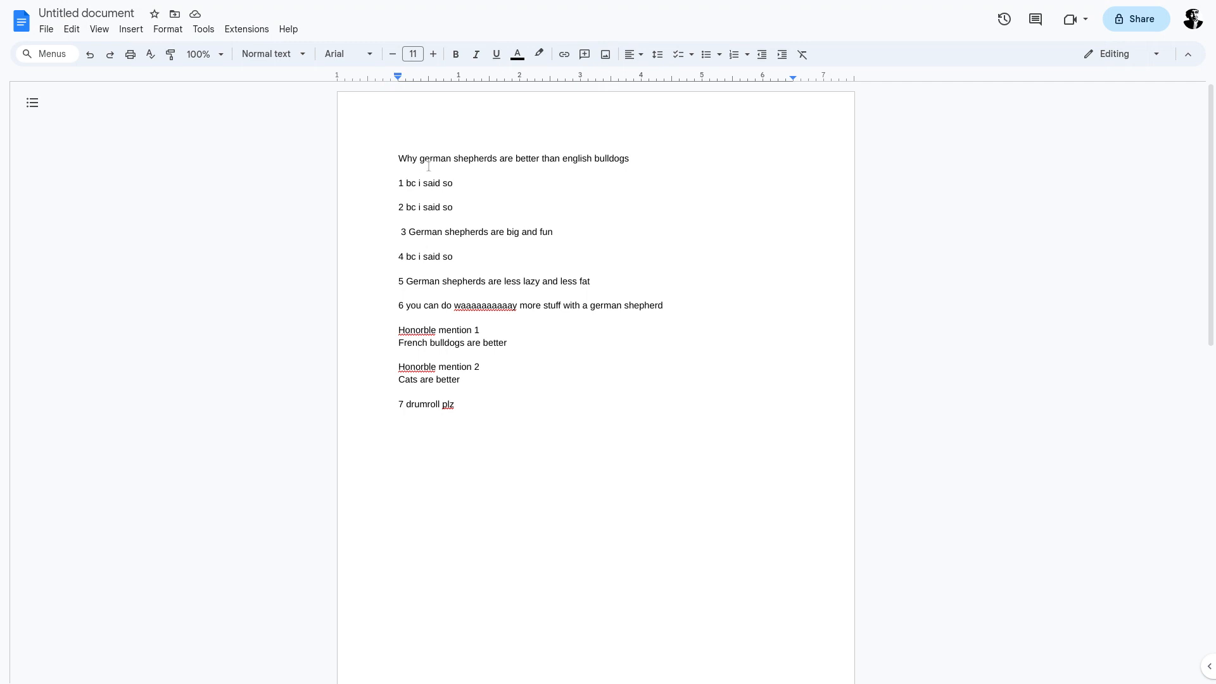
{"action": "mouse_move", "coordinate": [596, 174]}
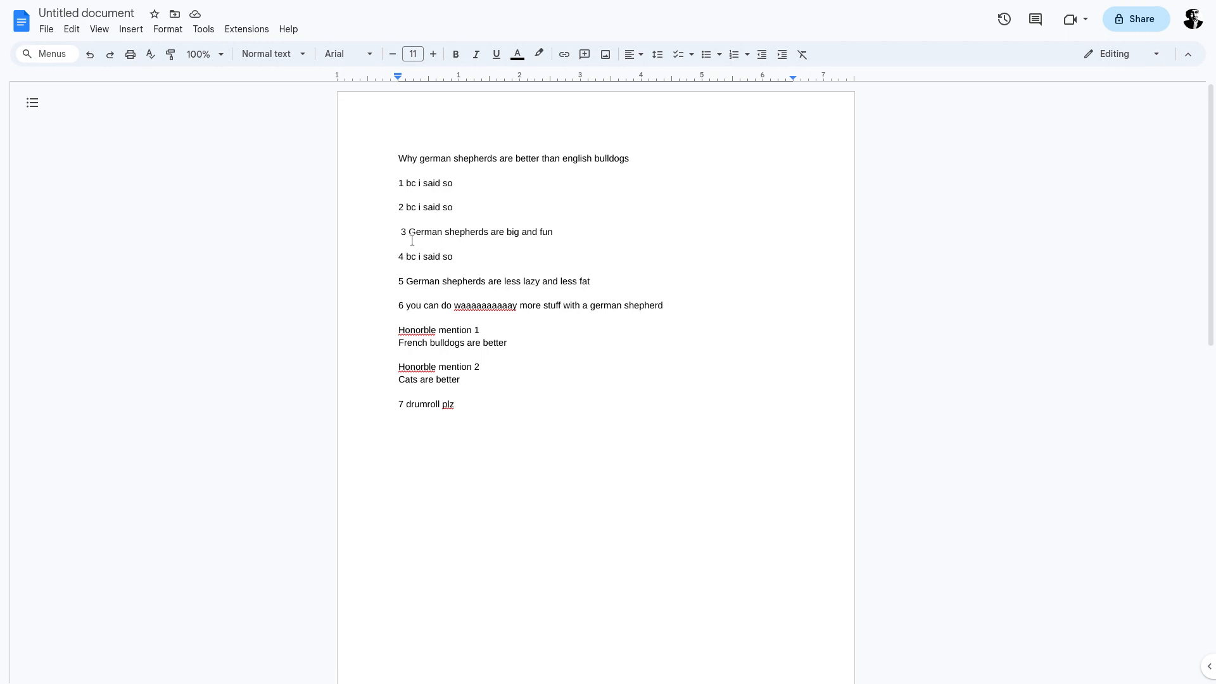
{"action": "mouse_move", "coordinate": [532, 244]}
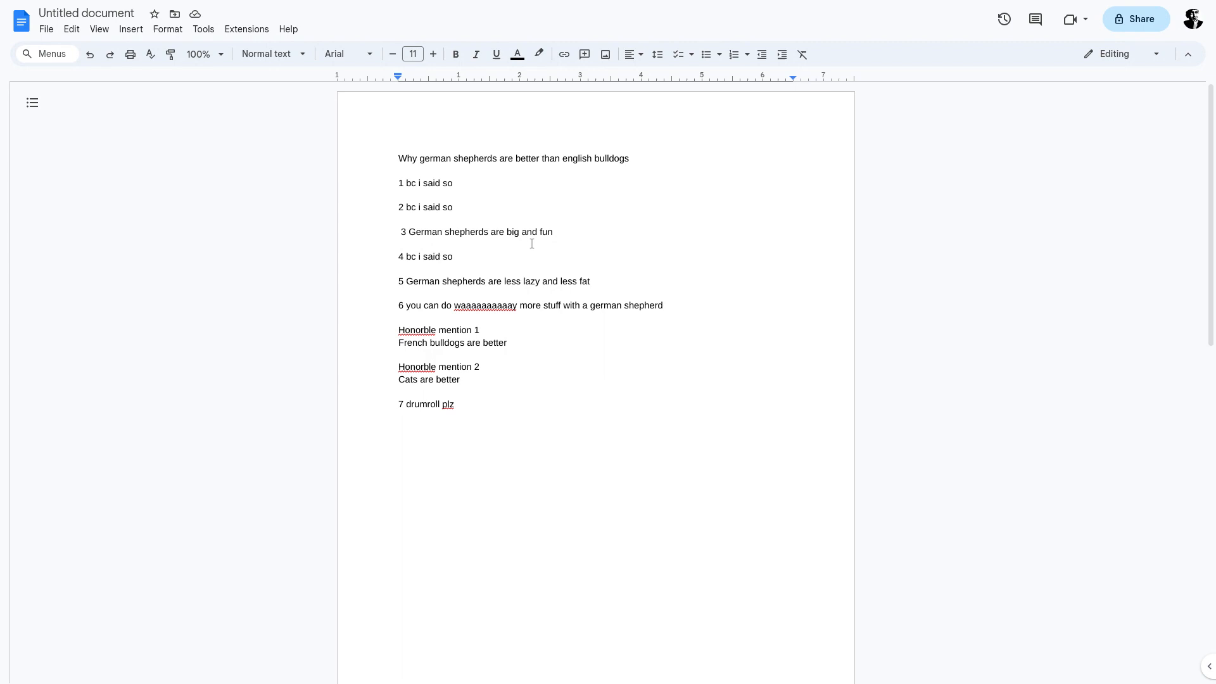
{"action": "mouse_move", "coordinate": [445, 277]}
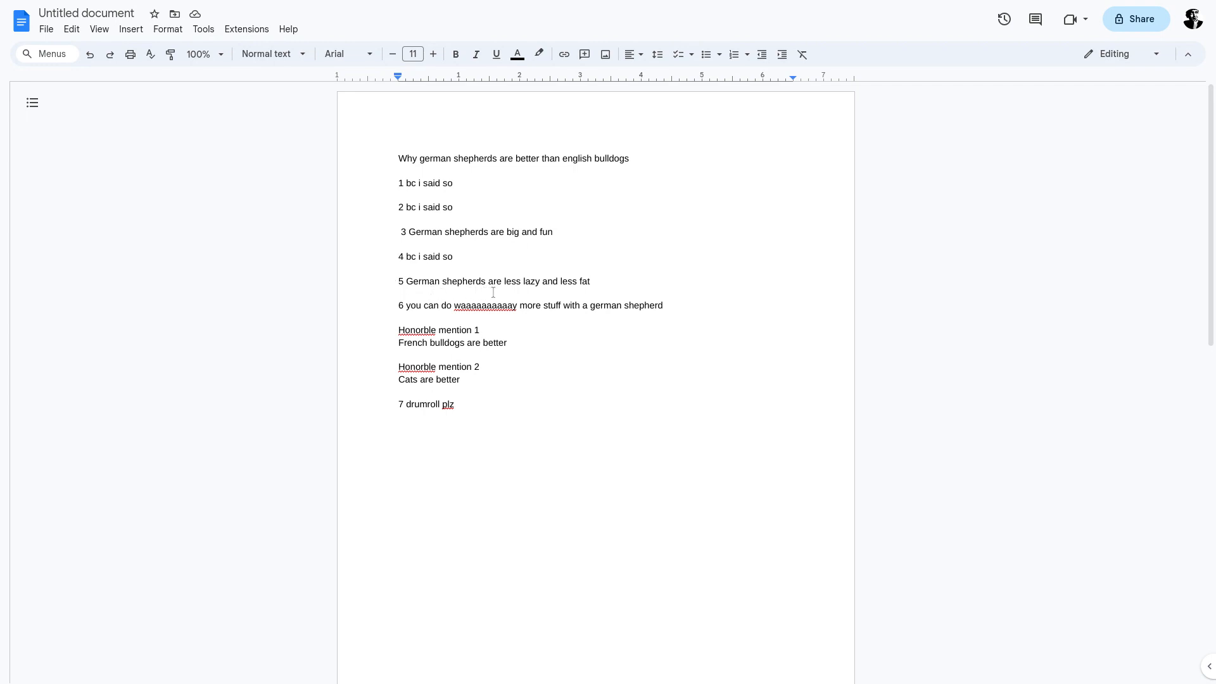
{"action": "mouse_move", "coordinate": [476, 314]}
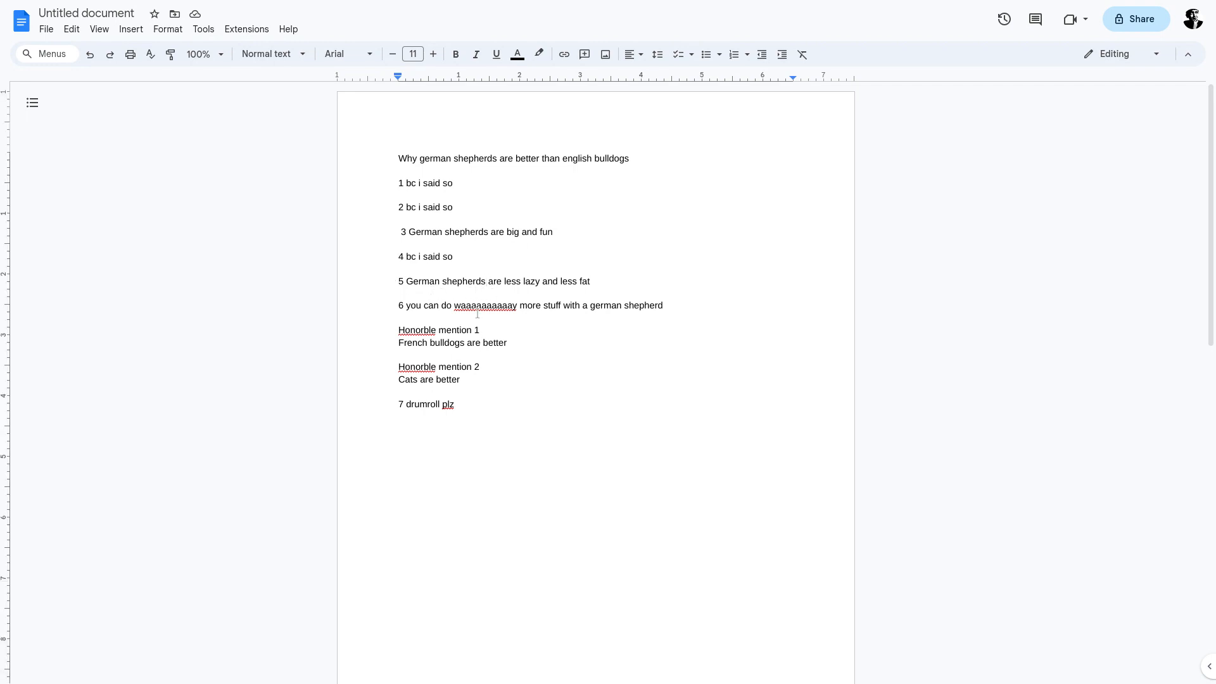
{"action": "type", "text": "not"}
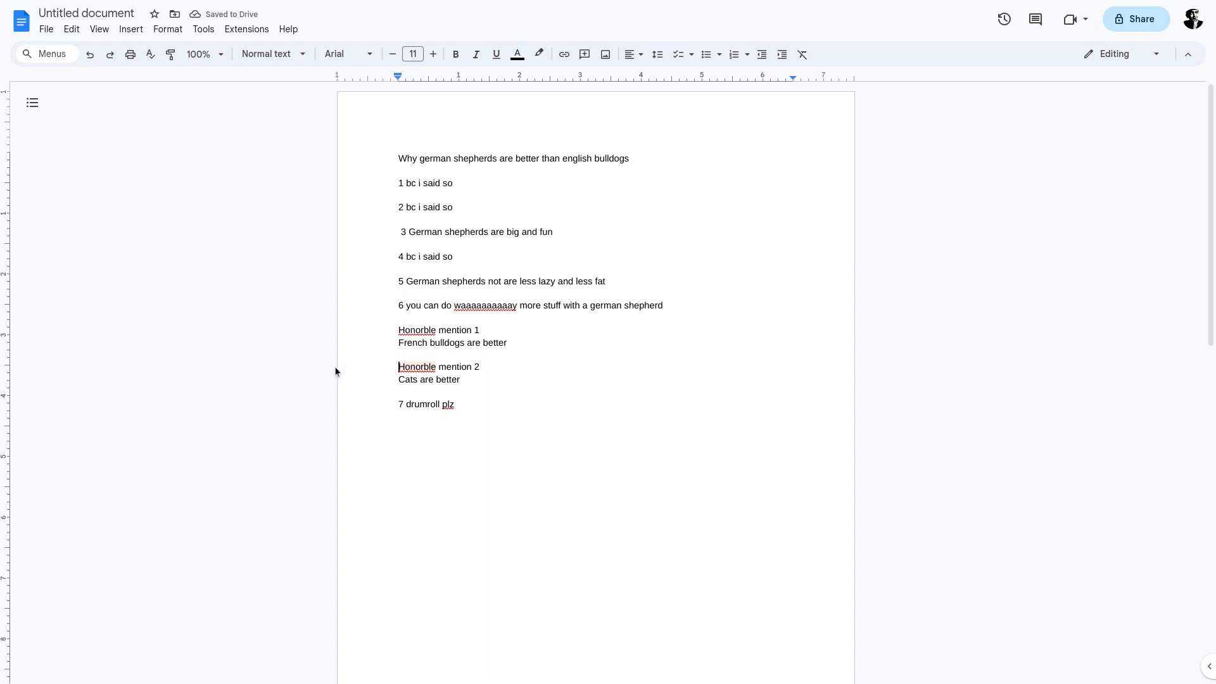
{"action": "left_click", "coordinate": [501, 281]}
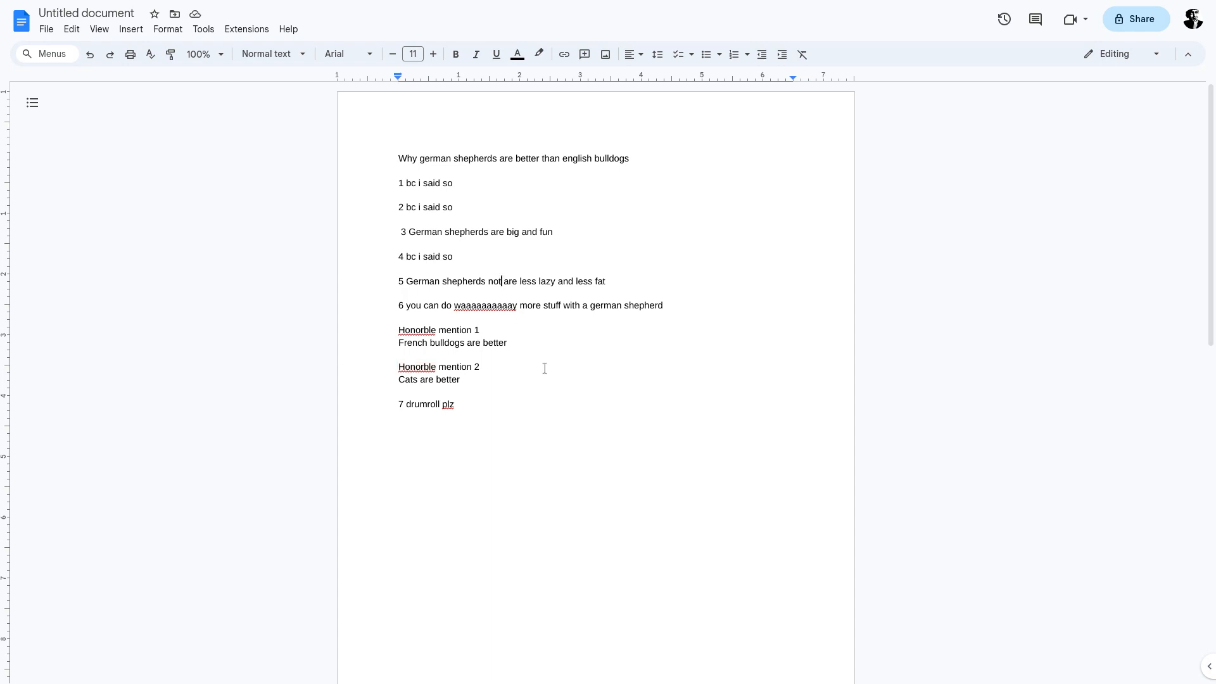
{"action": "key", "text": "Backspace"}
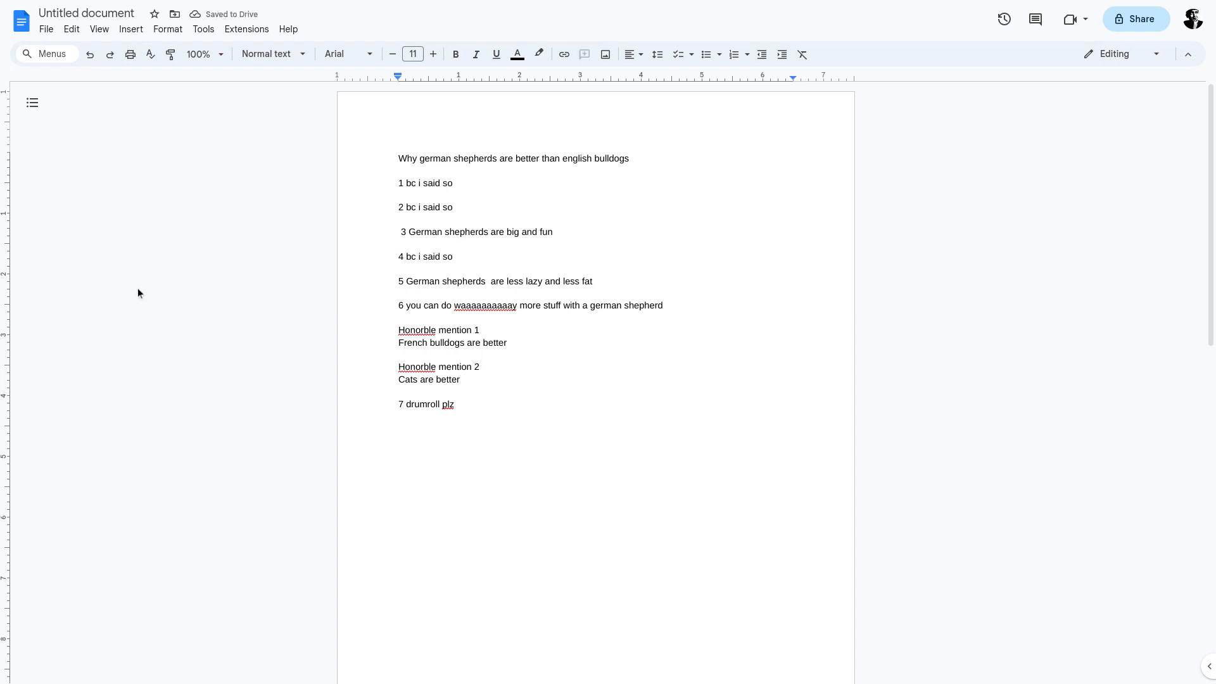
{"action": "mouse_move", "coordinate": [413, 306]}
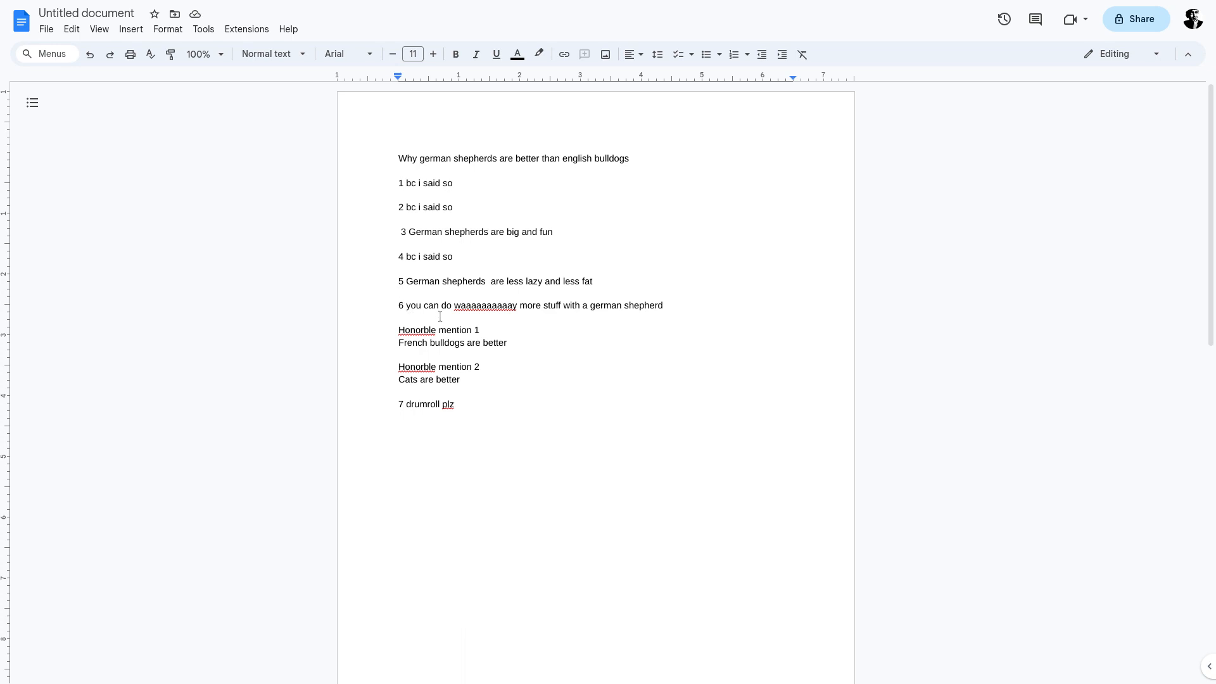
{"action": "mouse_move", "coordinate": [580, 340]}
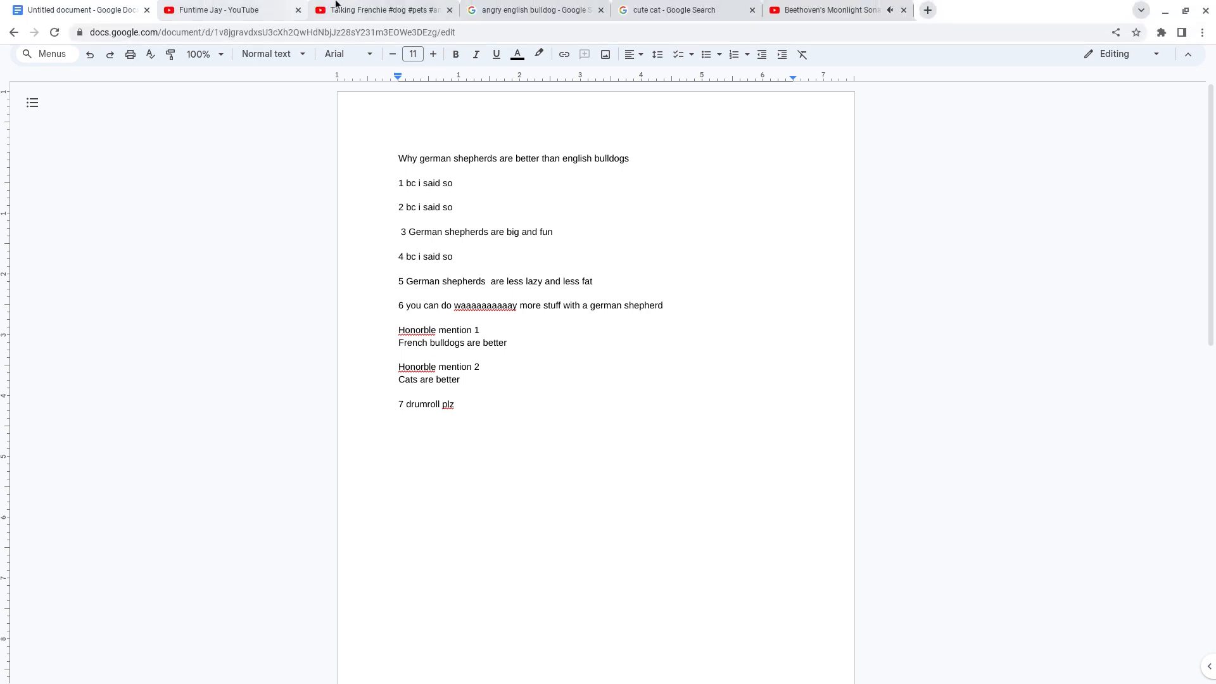
Switch to the 'angry english bulldog' Google Search image results tab.
{"action": "left_click", "coordinate": [533, 10]}
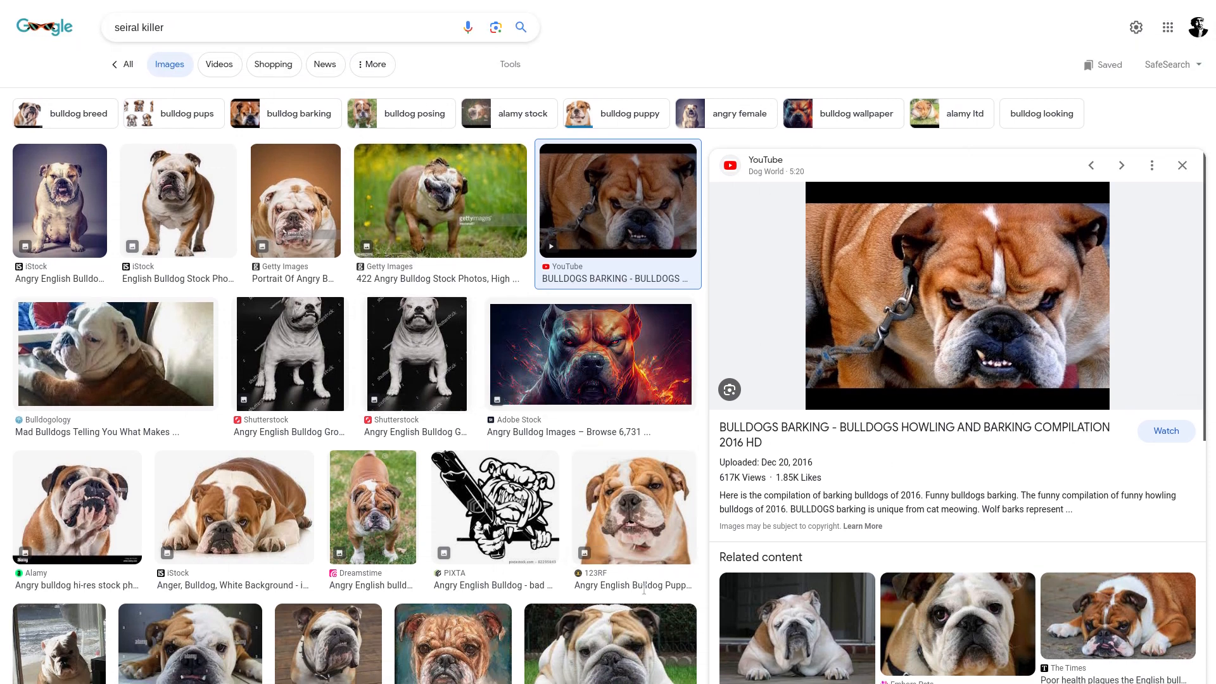
{"action": "mouse_move", "coordinate": [212, 180]}
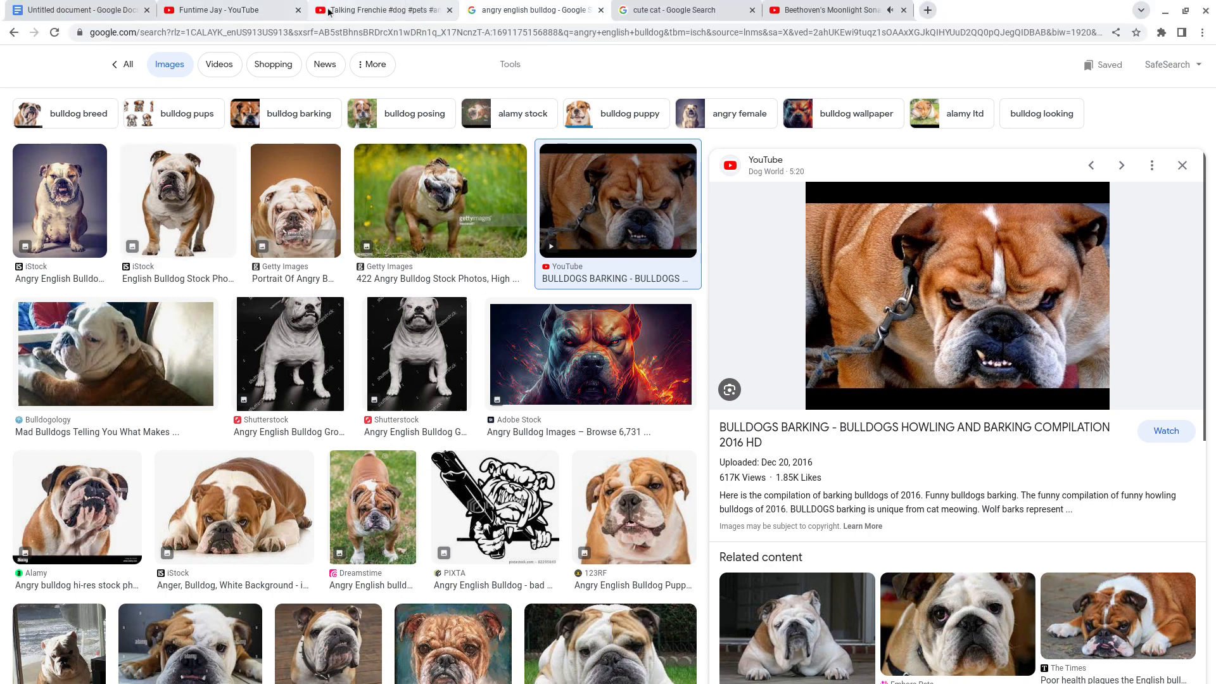
Switch to the 'Talking Frenchie' YouTube short tab.
{"action": "left_click", "coordinate": [381, 10]}
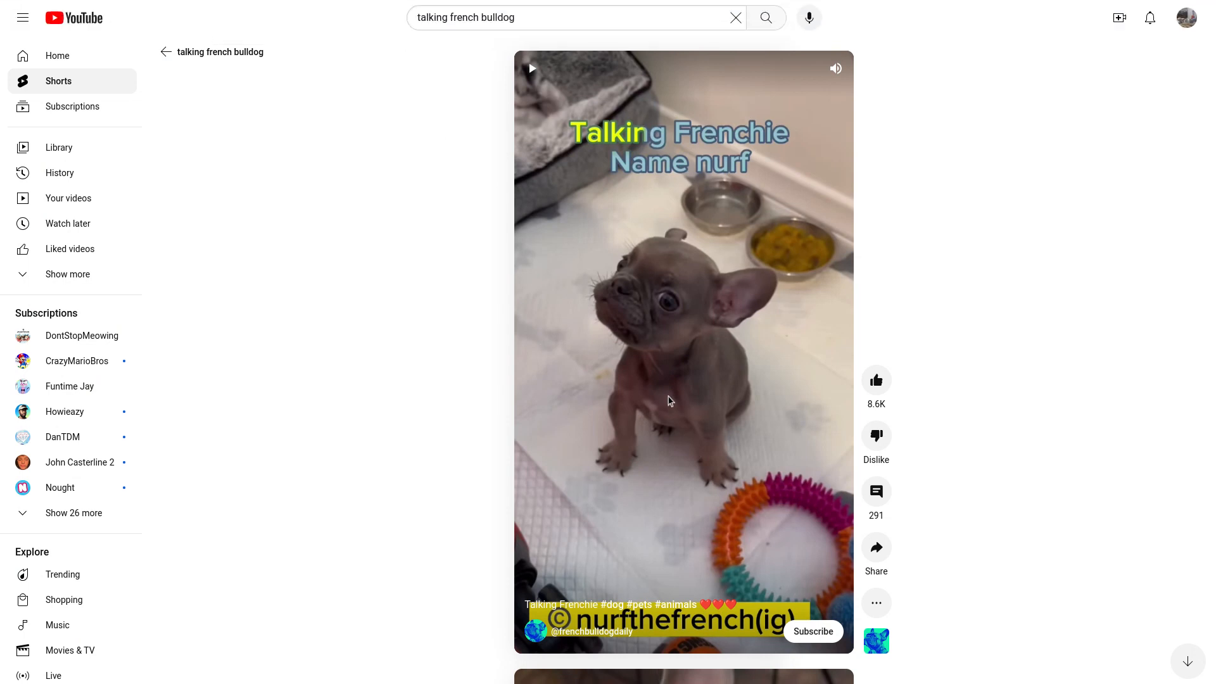
{"action": "mouse_move", "coordinate": [632, 496]}
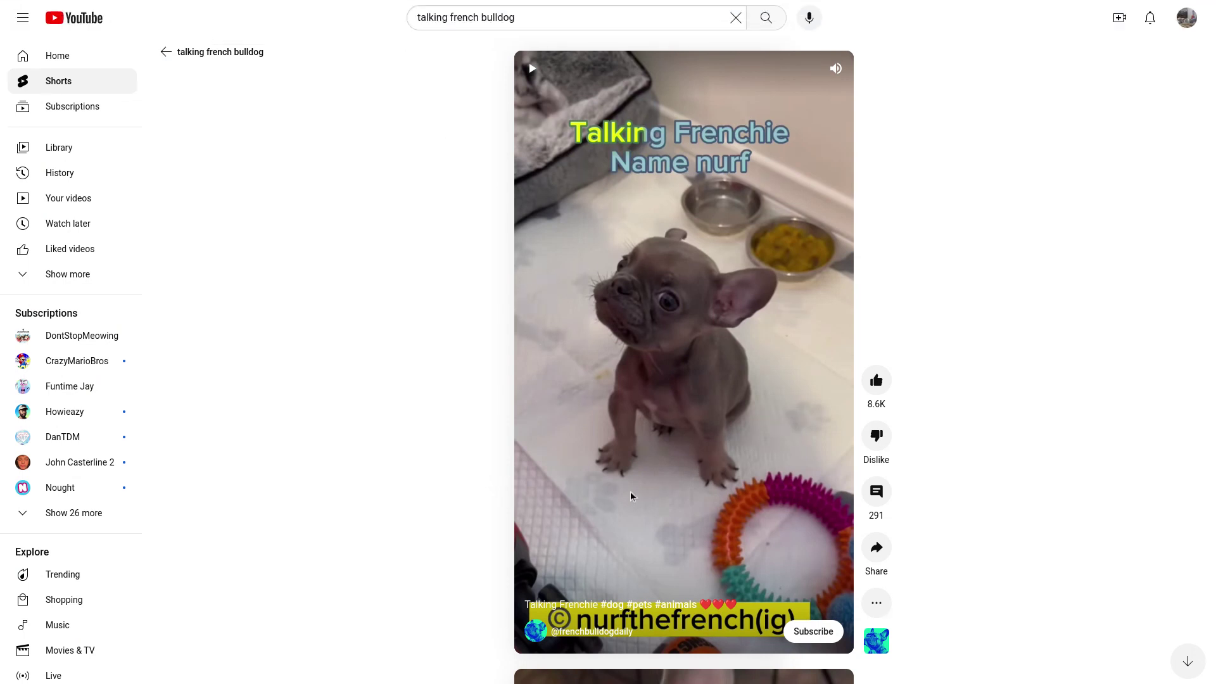
{"action": "mouse_move", "coordinate": [639, 507]}
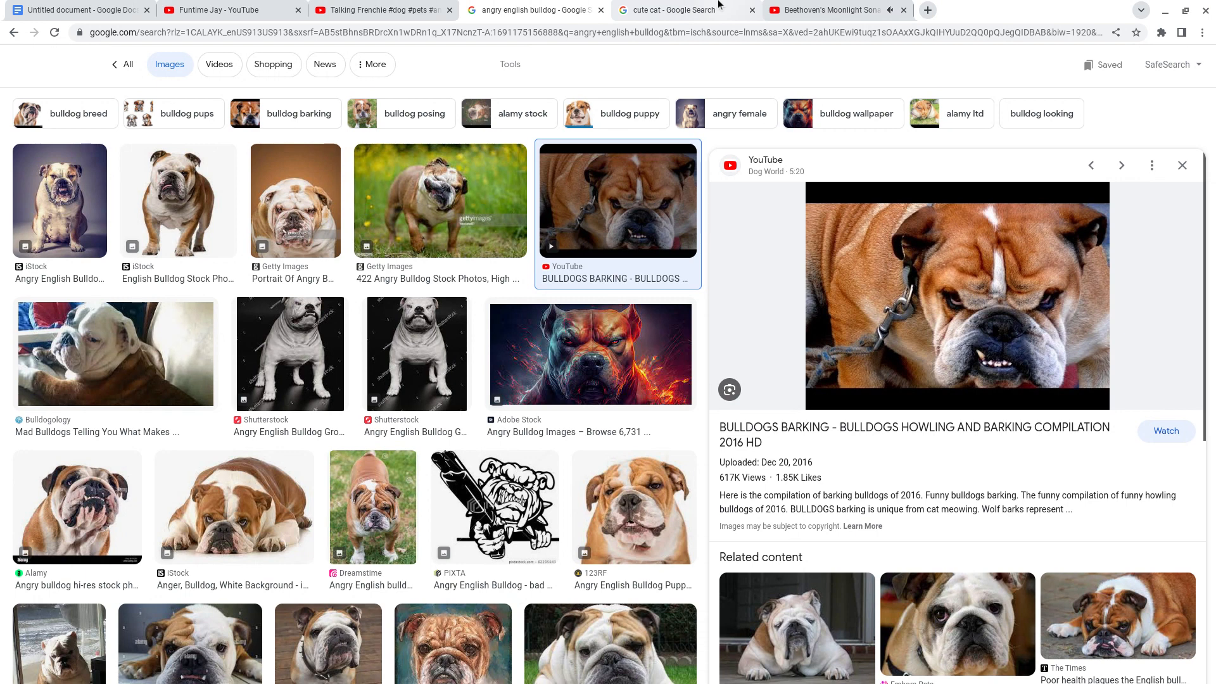
Return to the Google Docs tab with the dog list.
{"action": "left_click", "coordinate": [82, 10]}
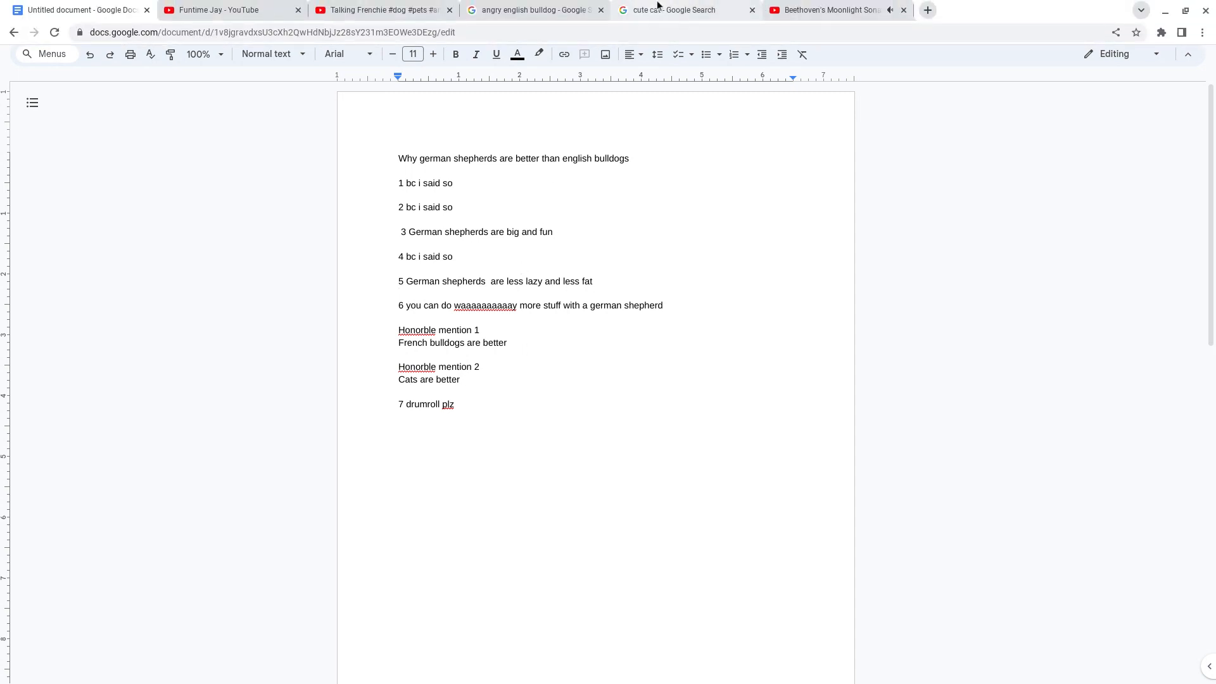
Show the 'cute cat' image results, then return to the angry bulldog results.
{"action": "left_click", "coordinate": [677, 10]}
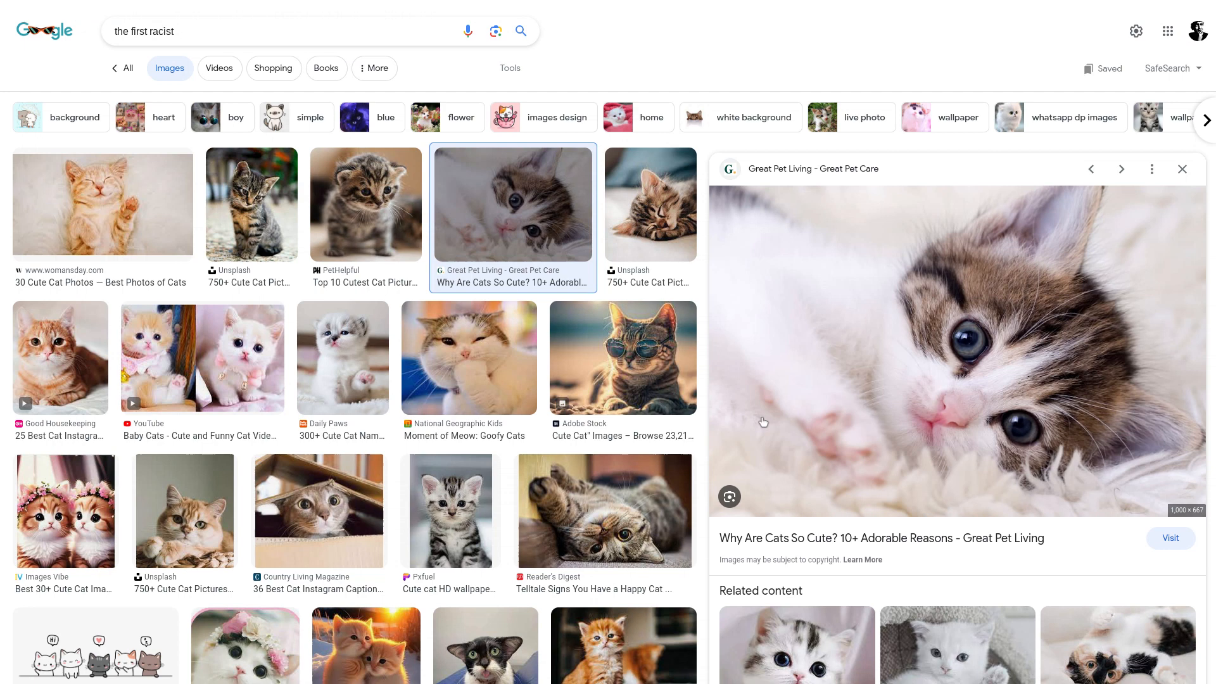
{"action": "mouse_move", "coordinate": [897, 487]}
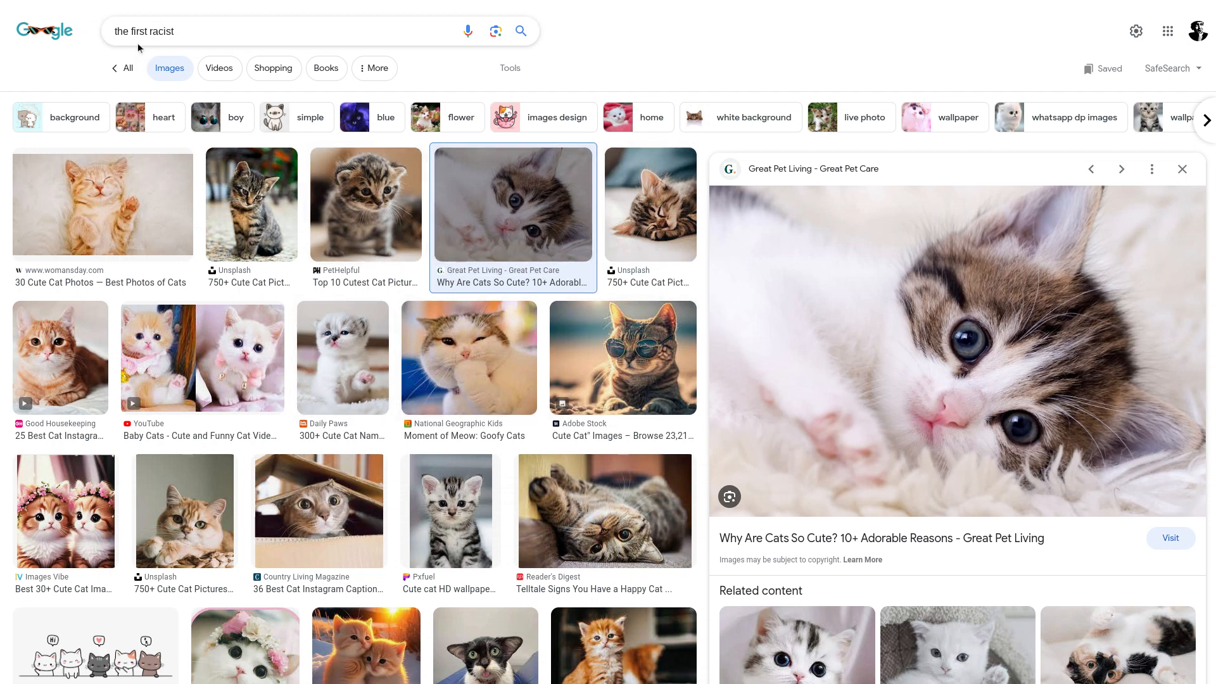
{"action": "mouse_move", "coordinate": [211, 33]}
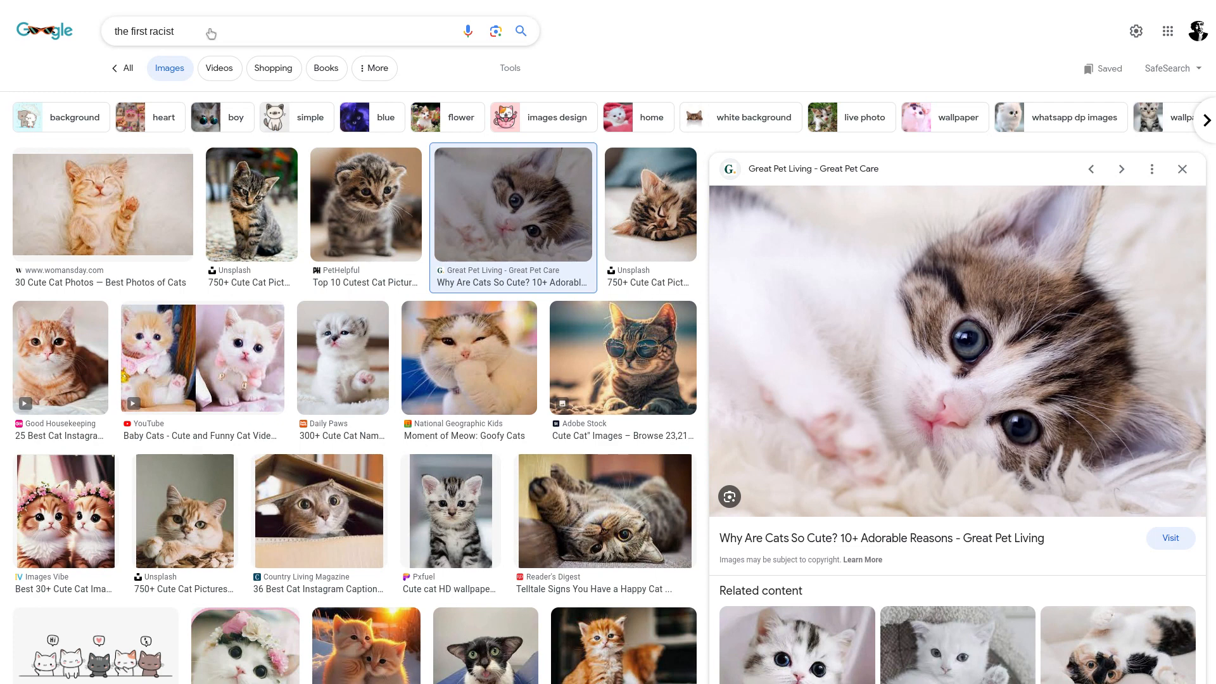
{"action": "left_click", "coordinate": [528, 10]}
{"action": "type", "text": "seiral killer"}
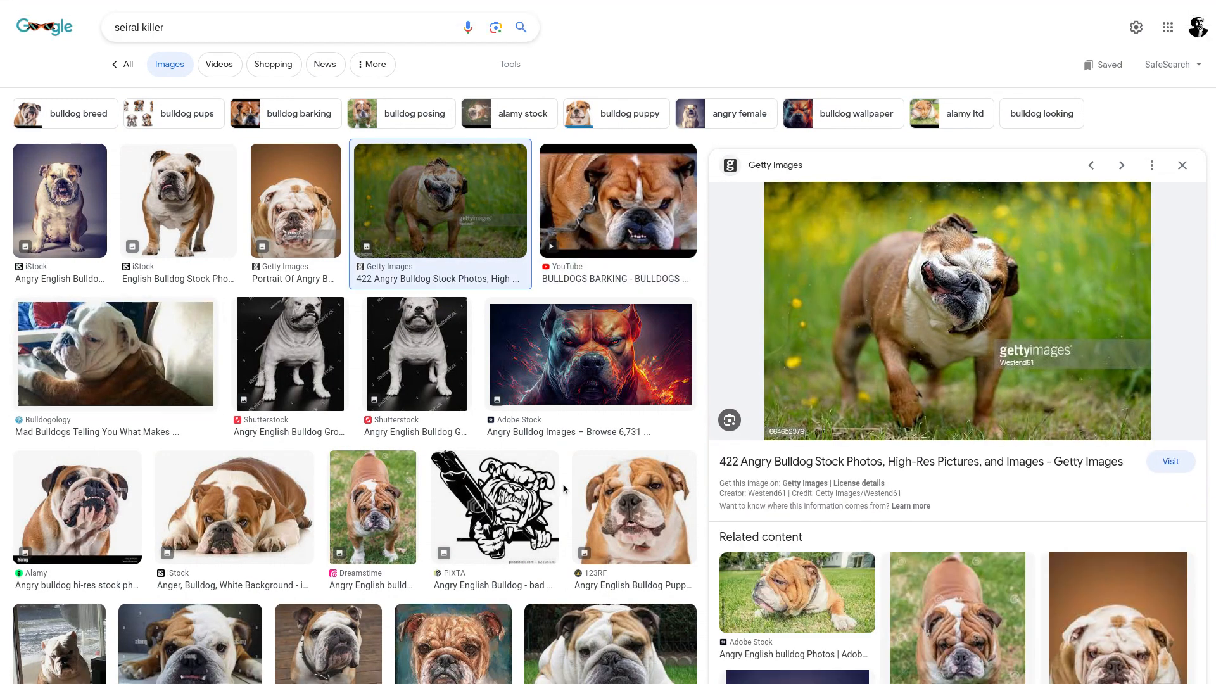
Preview the 'BULLDOGS BARKING' video result, then return to the dog list document.
{"action": "left_click", "coordinate": [618, 201]}
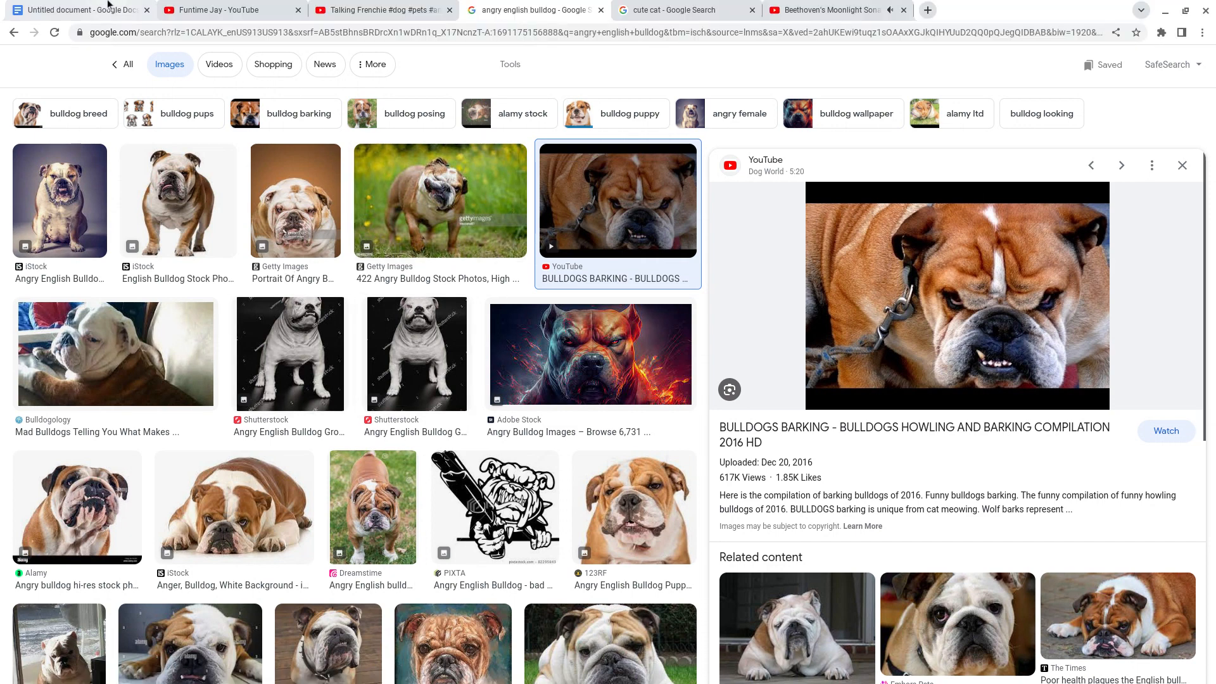
{"action": "left_click", "coordinate": [82, 10]}
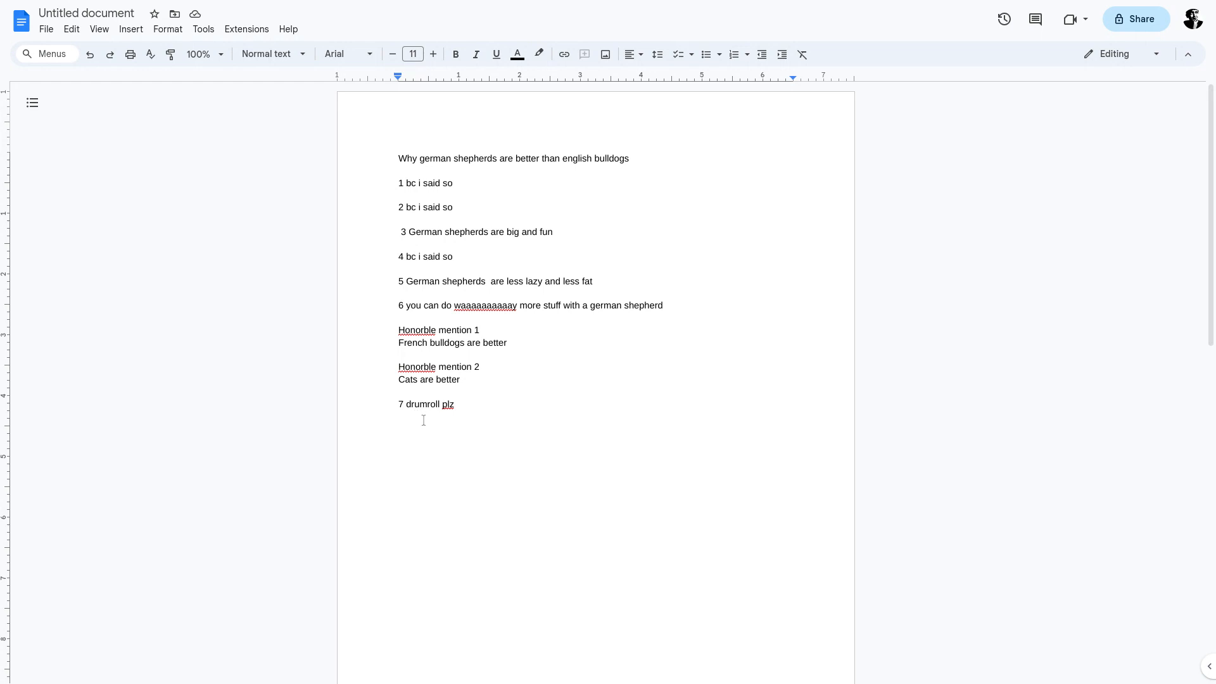
{"action": "mouse_move", "coordinate": [443, 423]}
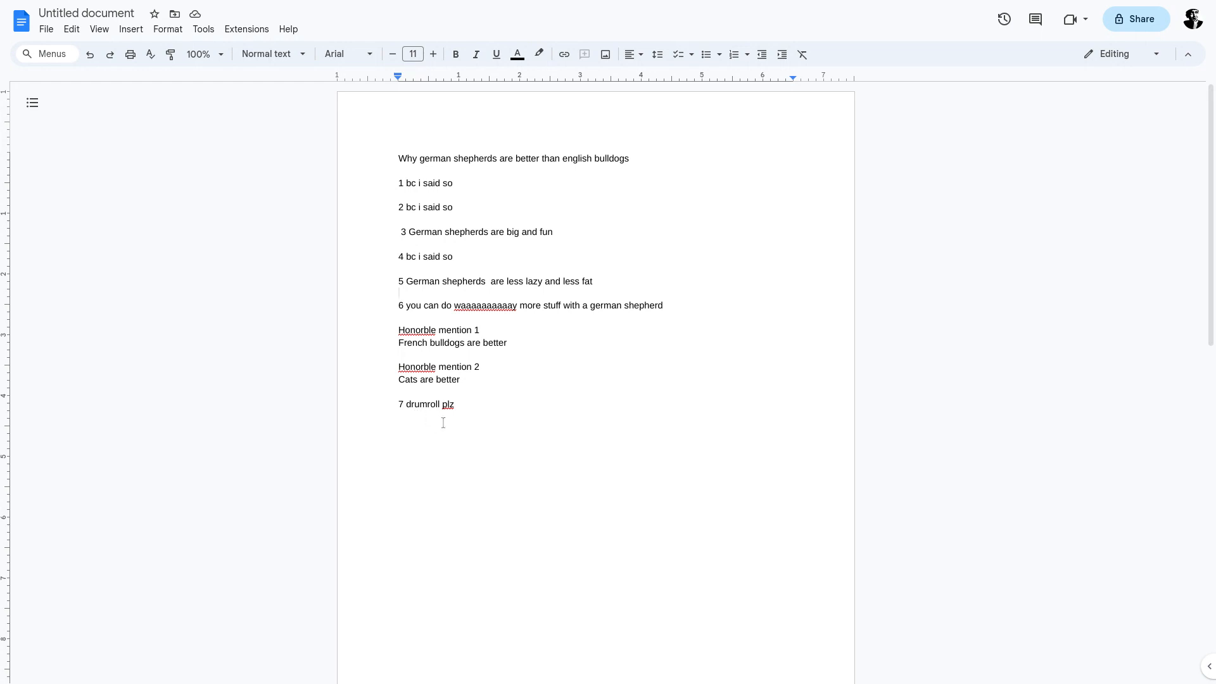
Scroll the list down to its second page showing 'Bc i said so'.
{"action": "scroll", "scroll_direction": "down", "scroll_amount": 3}
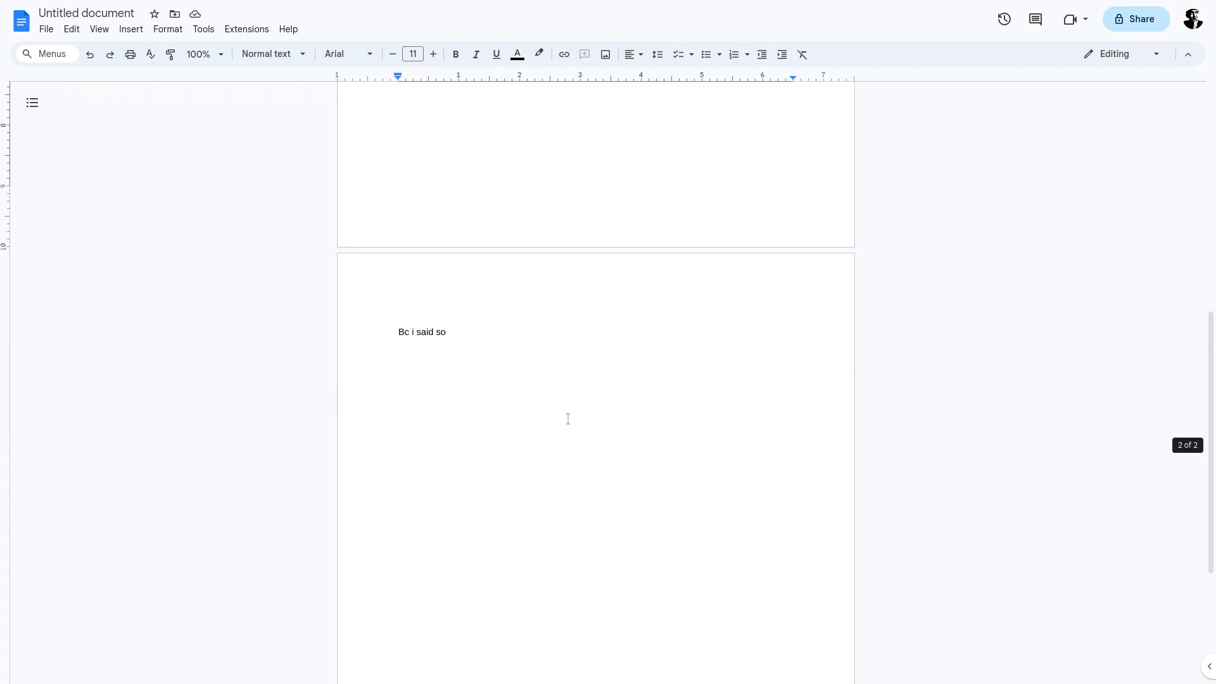